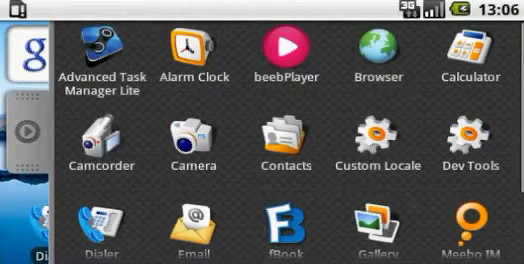
# - Launch Advanced Task Manager Lite from the Android app drawer
pyautogui.click(98, 48)
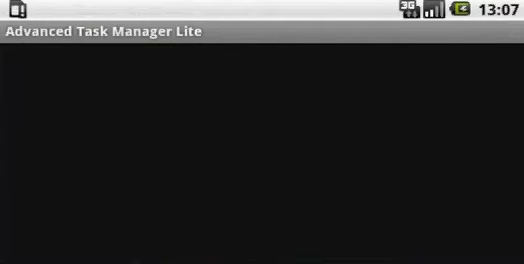